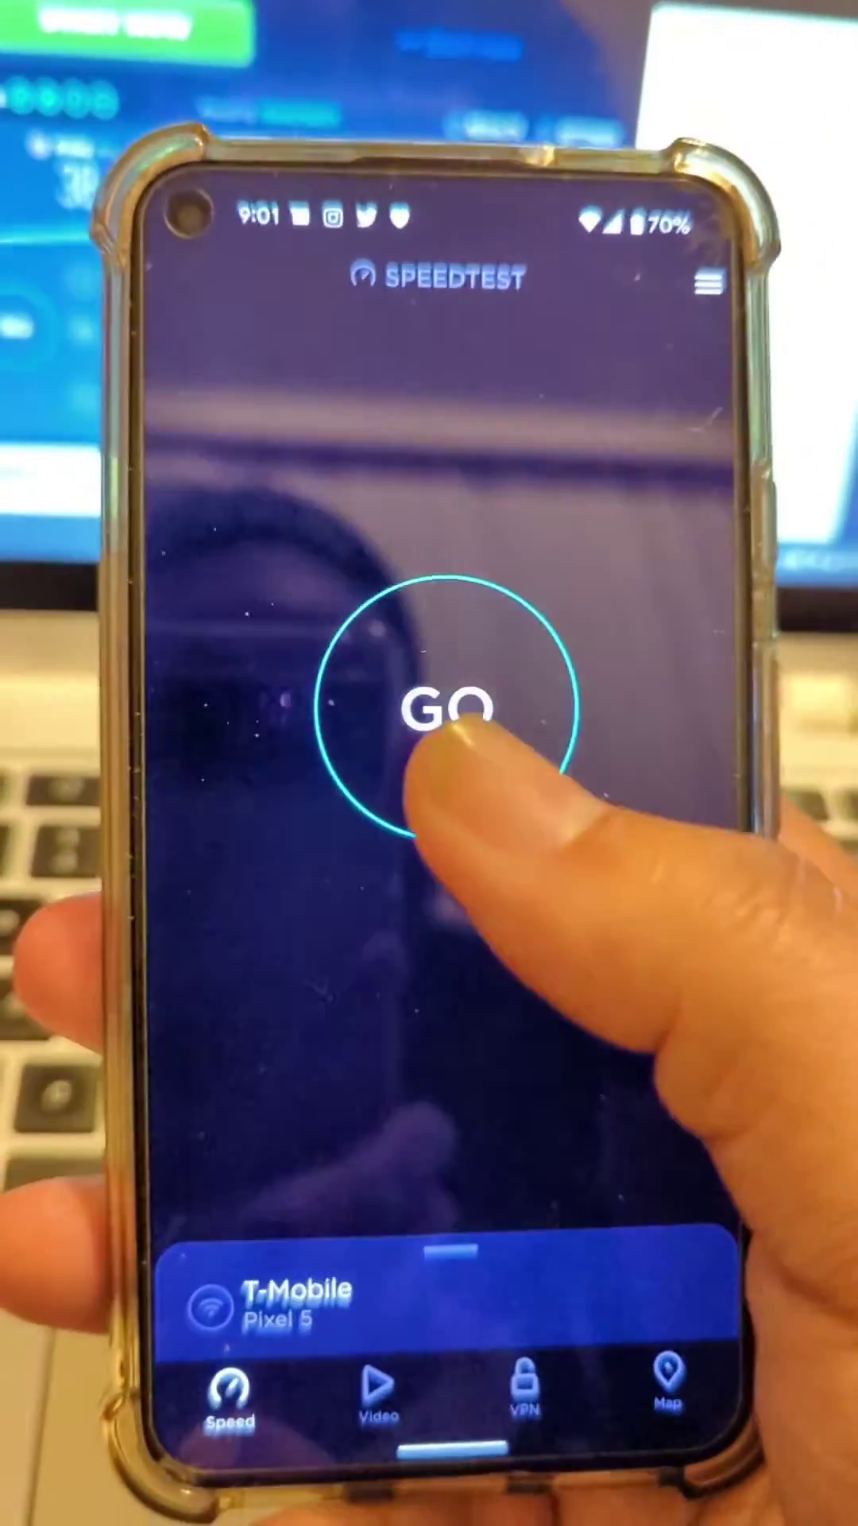
Start the speed test with GO, connecting to the T-Mobile server in Phoenix, AZ.
{"action": "left_click", "coordinate": [445, 712]}
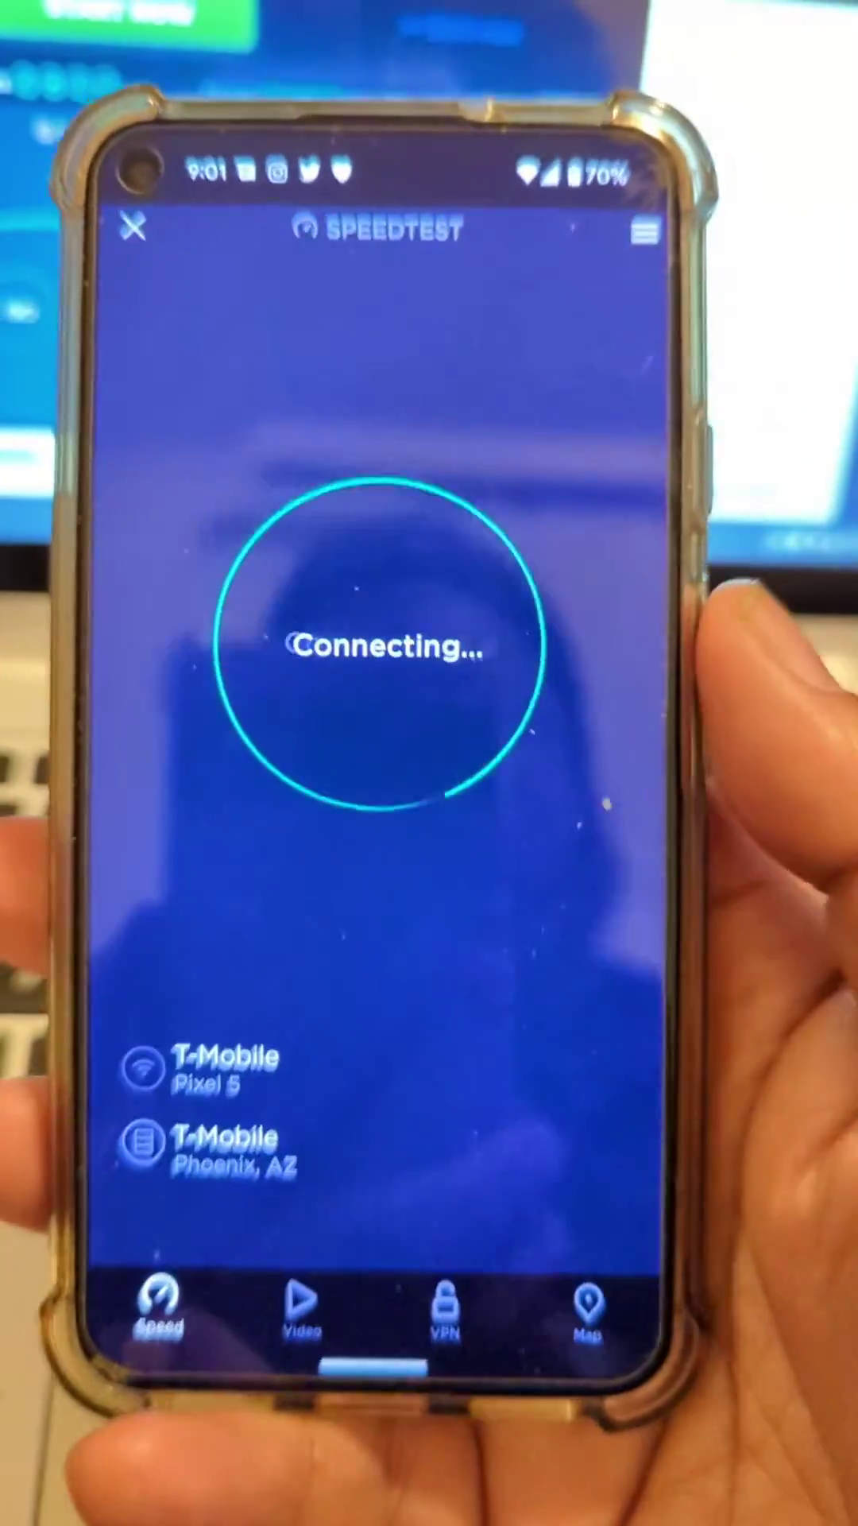